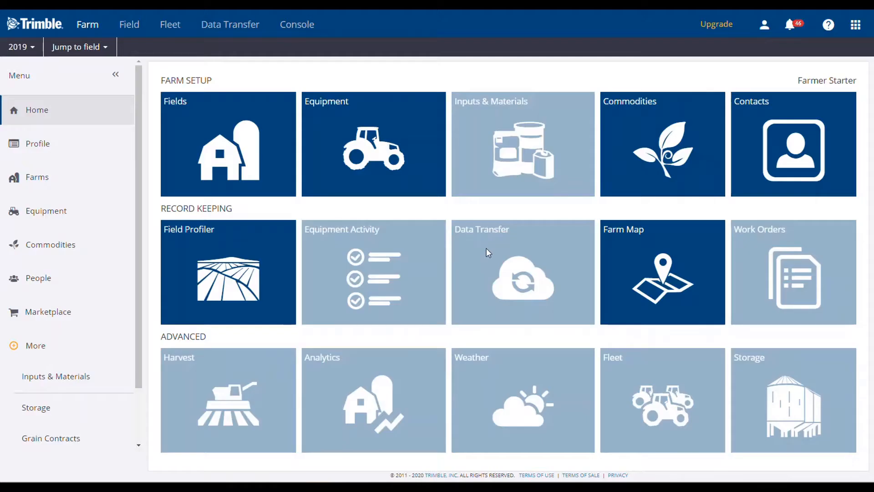
mouse_move(473, 240)
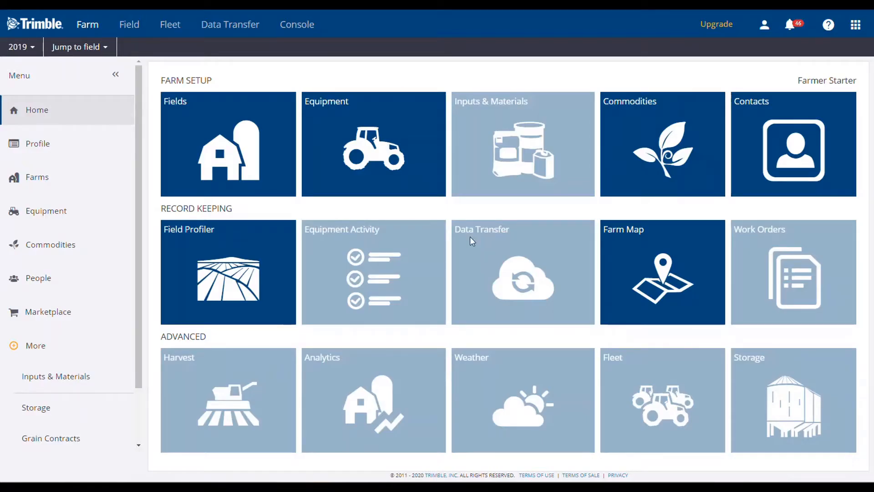
- Open the Crop Rotation Plan from the Field menu on the Home dashboard
left_click(129, 23)
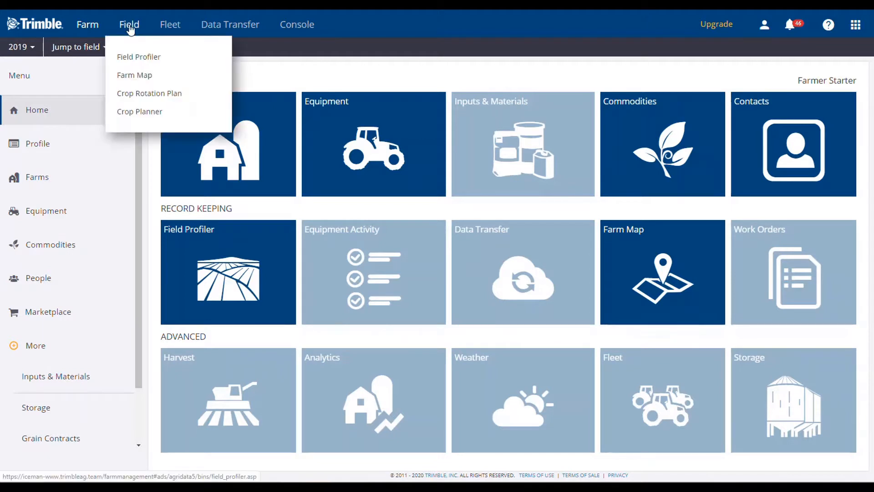
left_click(148, 93)
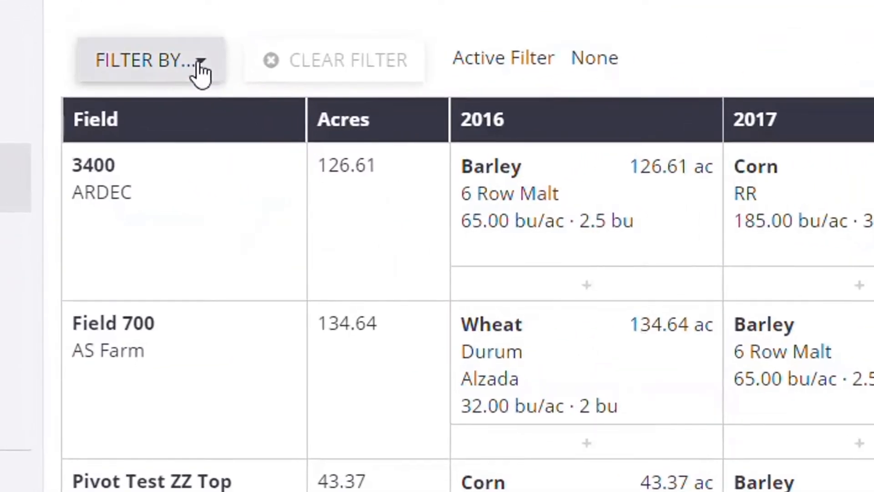
- Filter the rotation plan by Crop Type to Alfalfa and Beans, narrowing it to two fields
left_click(147, 61)
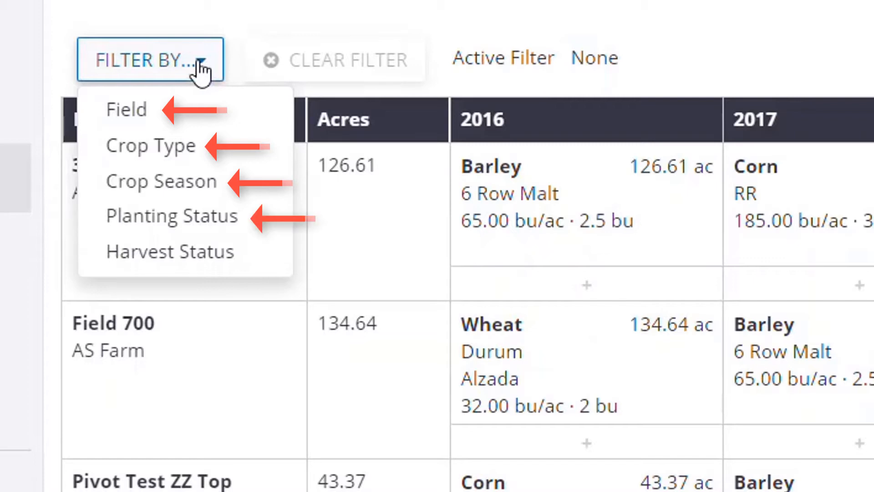
mouse_move(200, 153)
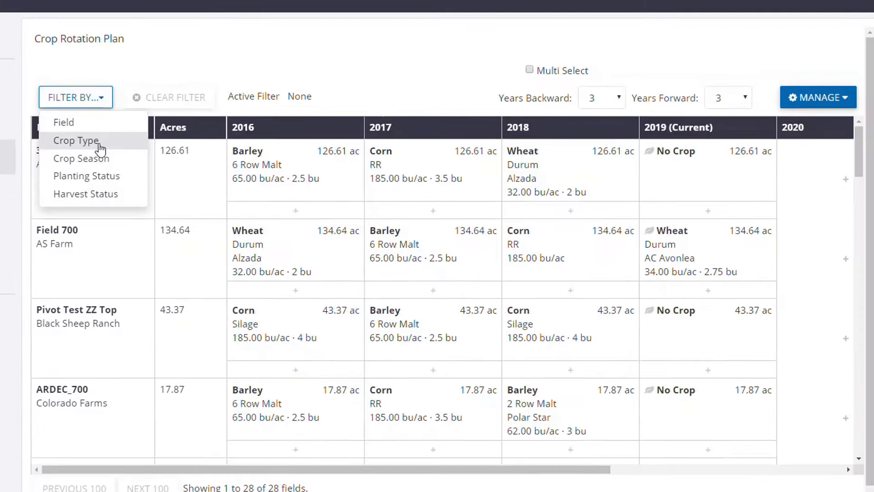
left_click(76, 141)
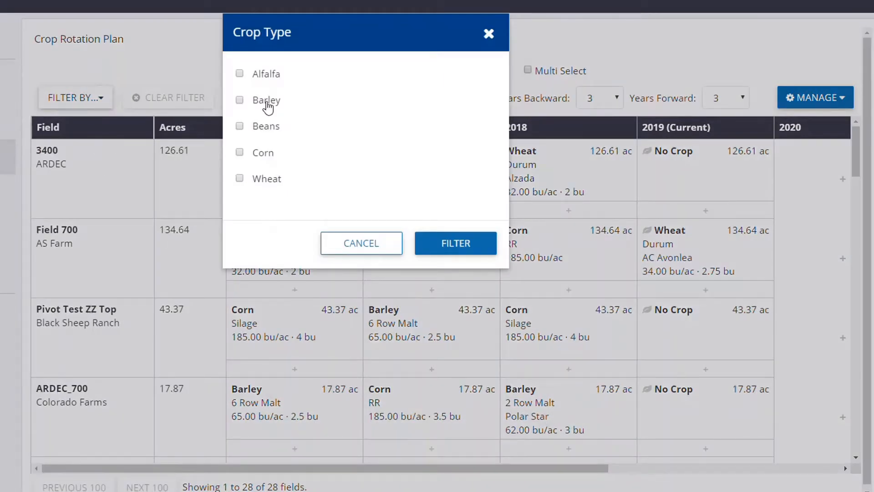
left_click(240, 126)
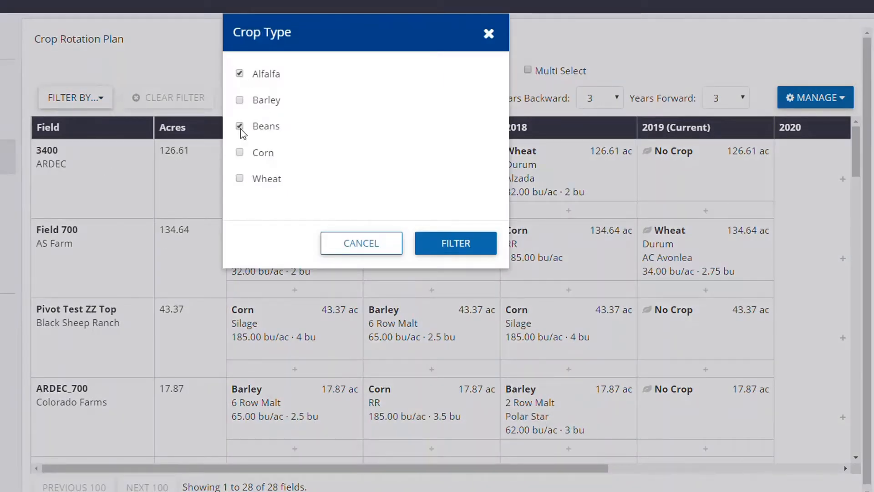
left_click(456, 243)
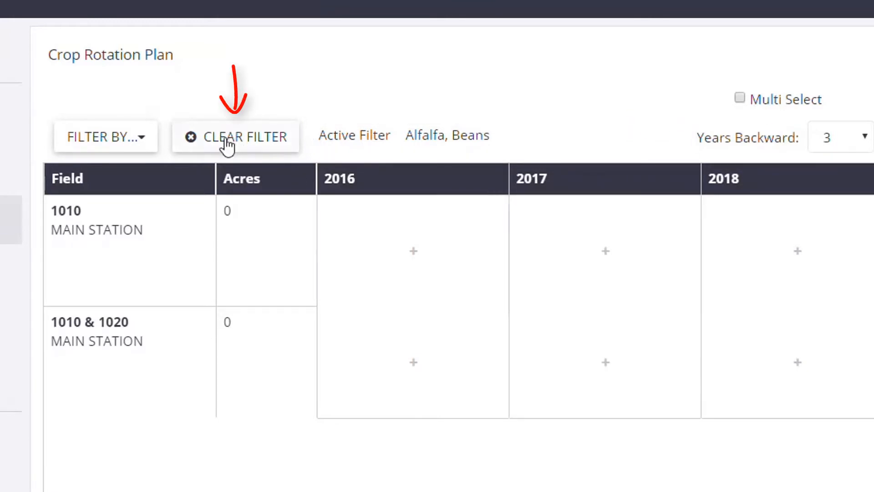
- Clear the crop filter to restore all 28 fields and turn on Multi Select
left_click(235, 136)
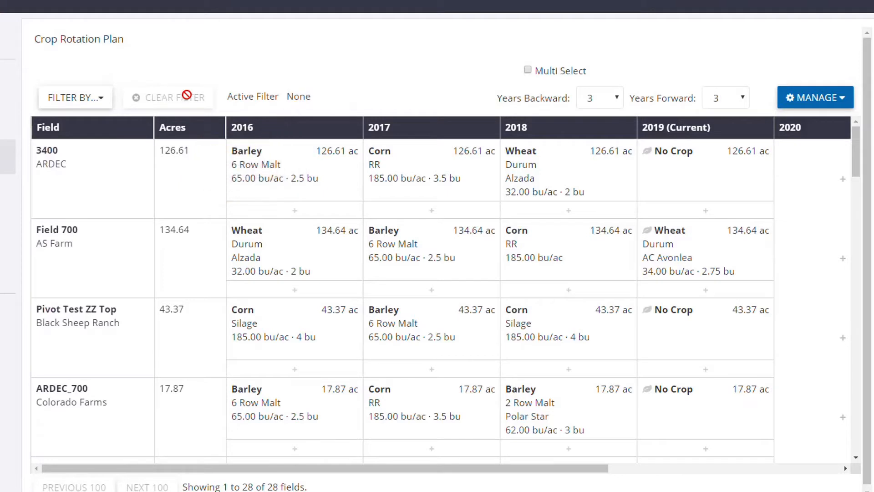
left_click(527, 69)
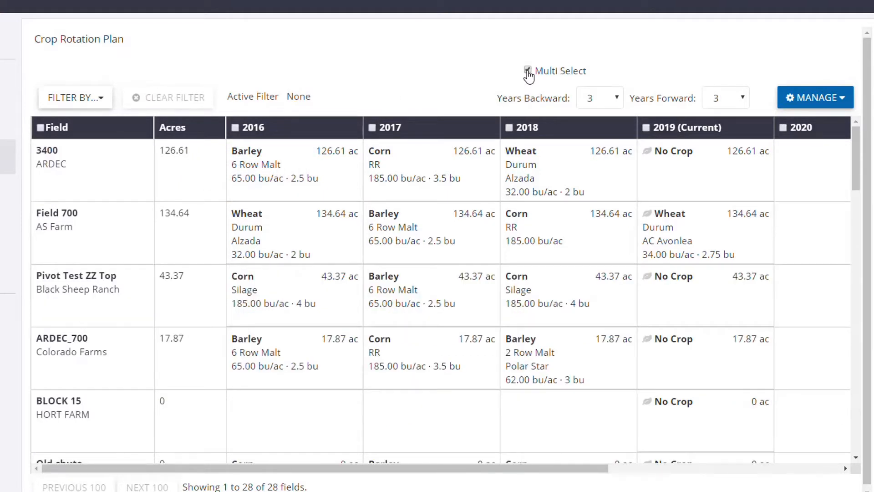
- Select several crop-year cells together, then switch Multi Select off again
left_click(528, 70)
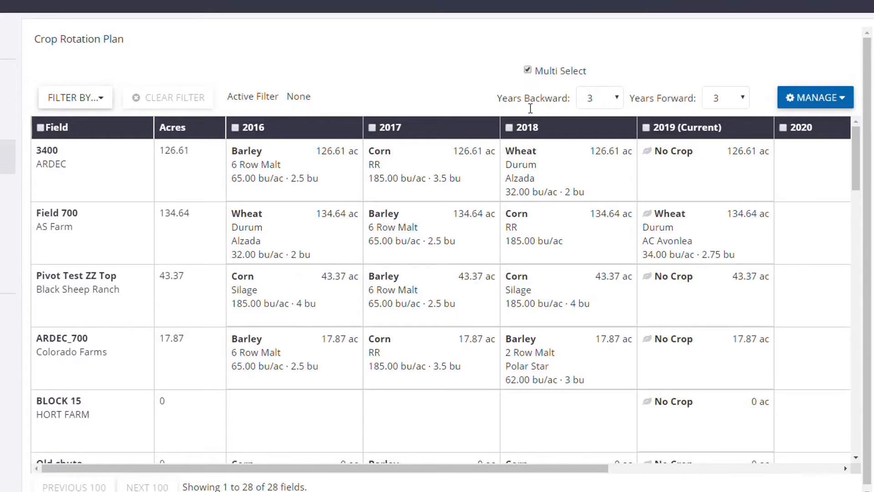
left_click(431, 421)
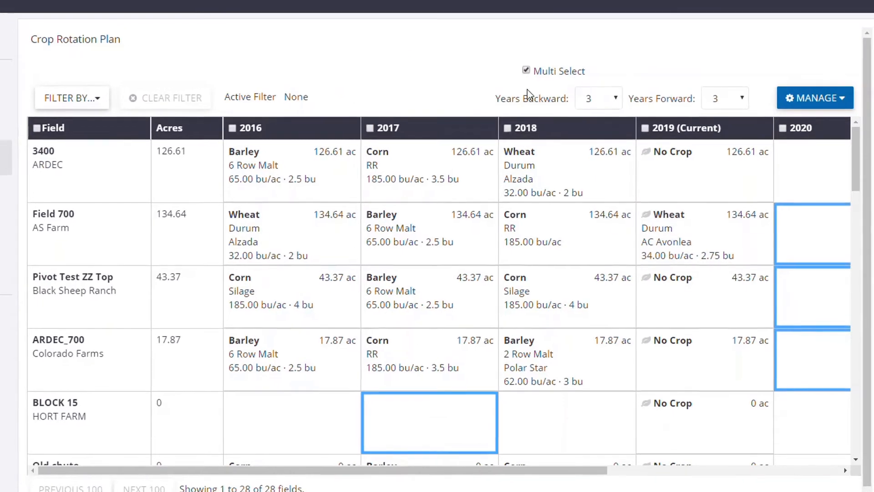
left_click(525, 70)
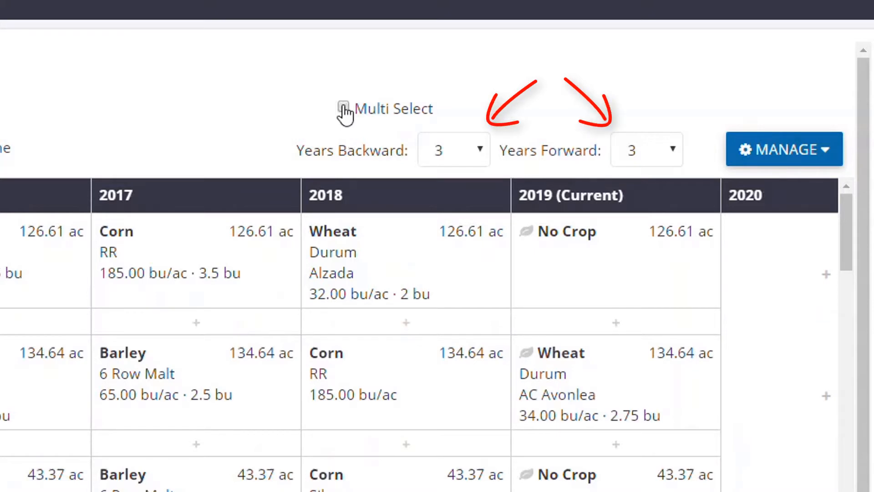
left_click(454, 150)
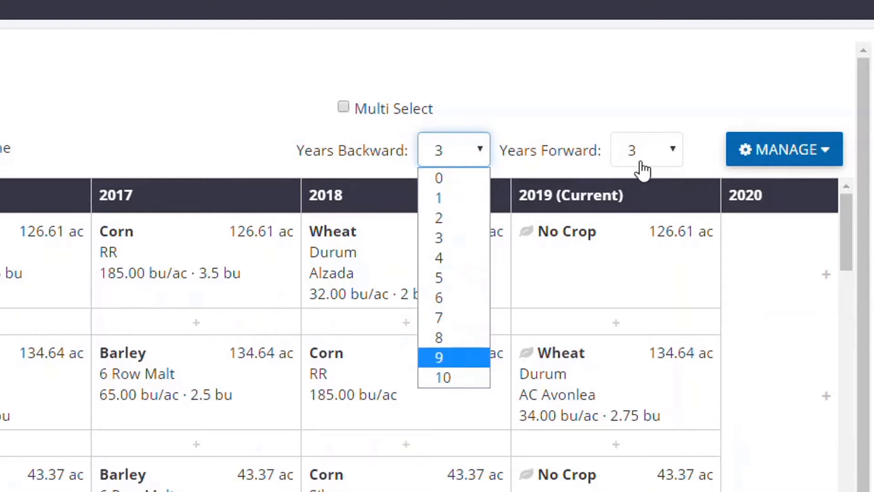
left_click(646, 149)
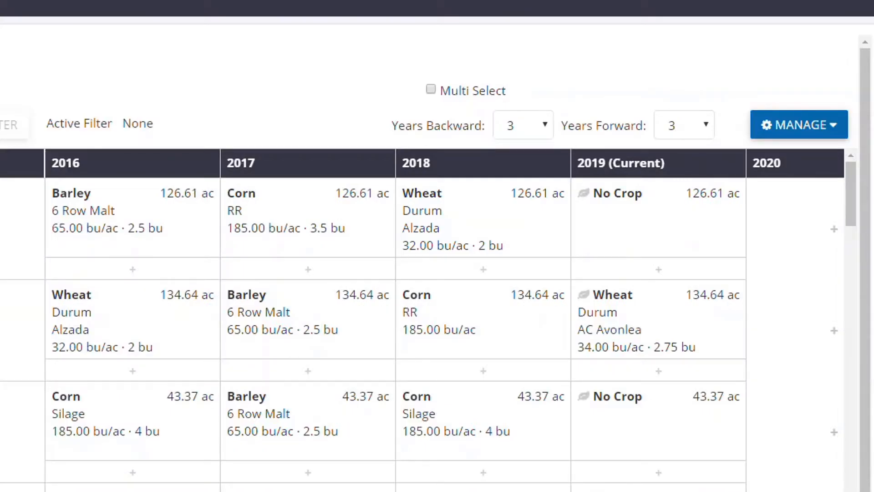
scroll("right", 3)
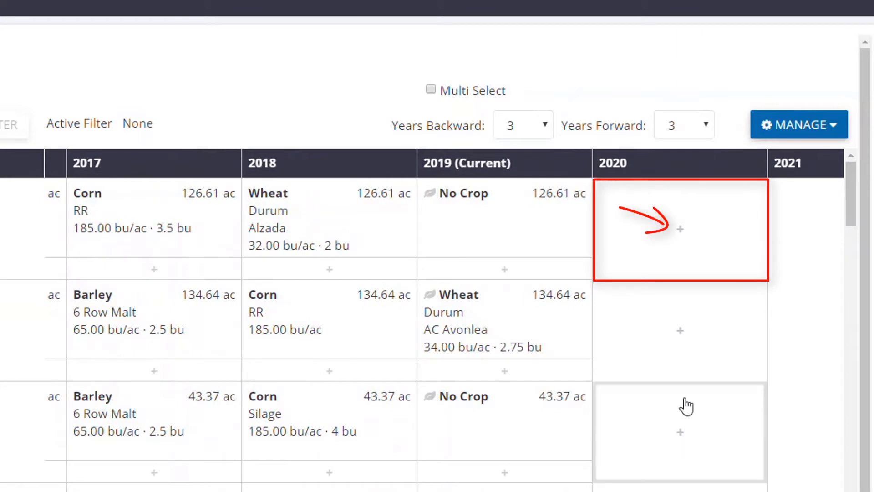
mouse_move(680, 234)
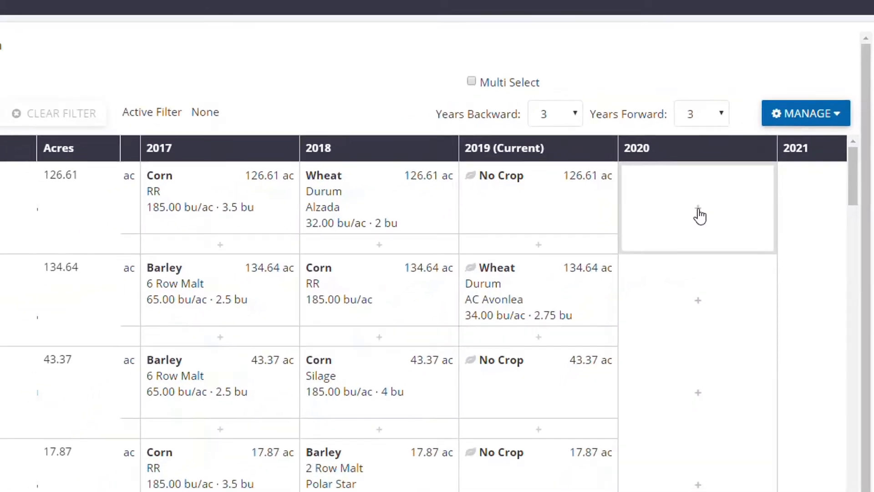
- Fill the Add New Crop form for field 3400's 2020 cell with Corn RR, 185 bu/ac, $3.50, one planned year
left_click(697, 206)
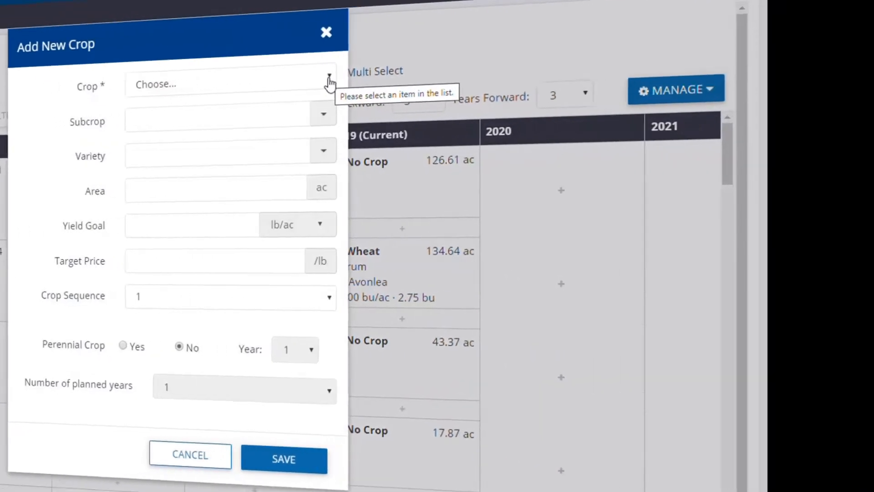
left_click(329, 82)
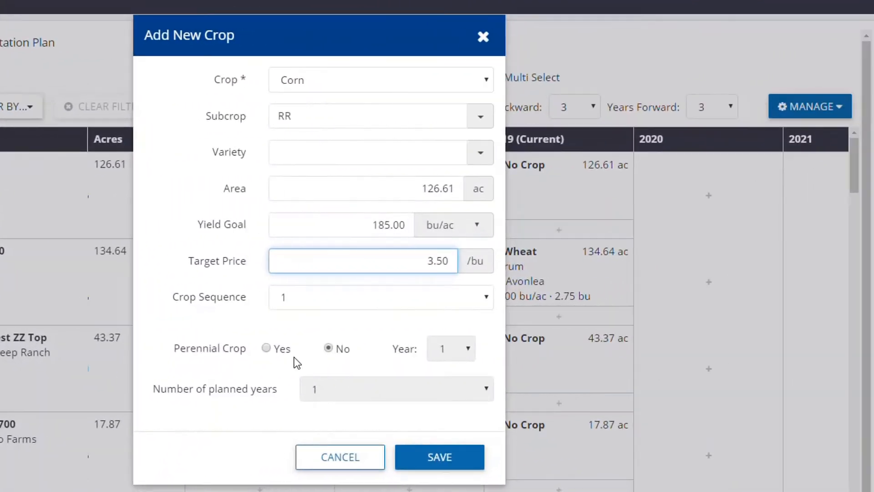
mouse_move(379, 389)
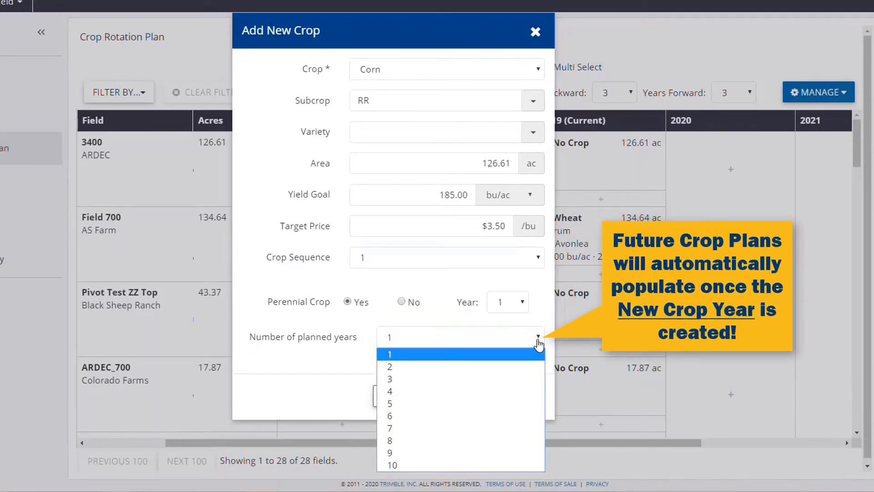
mouse_move(513, 465)
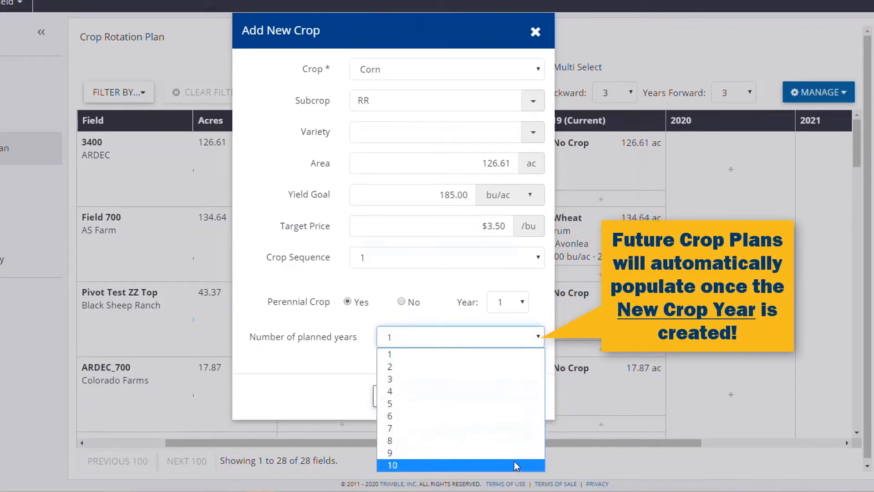
mouse_move(389, 403)
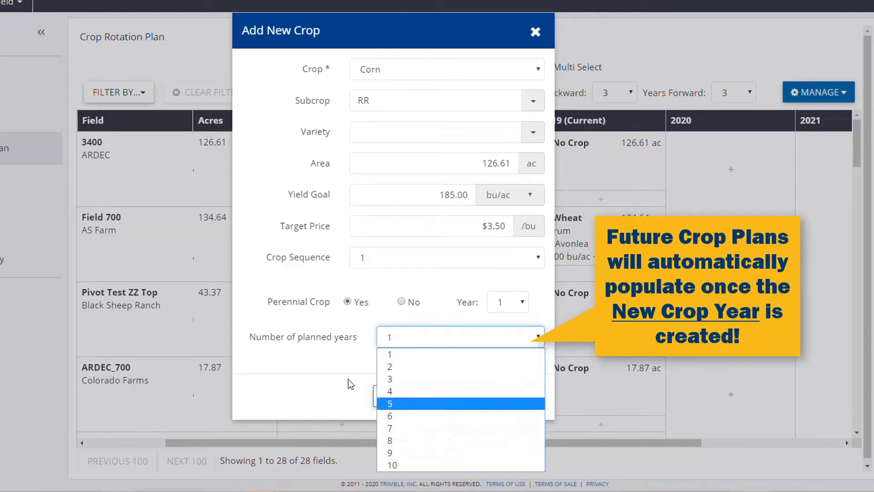
left_click(389, 353)
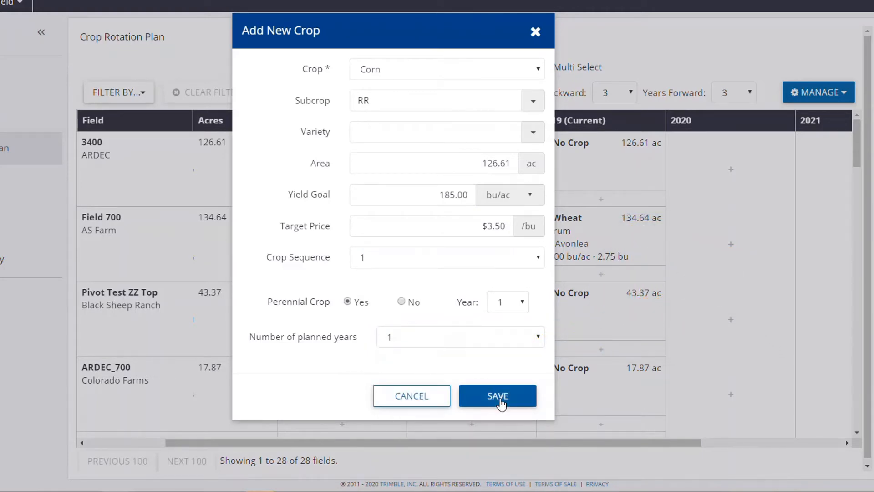
- Save the 2020 Corn RR crop, then set Field 700's 2019 wheat yield goal to 40.00 with Replace
left_click(497, 396)
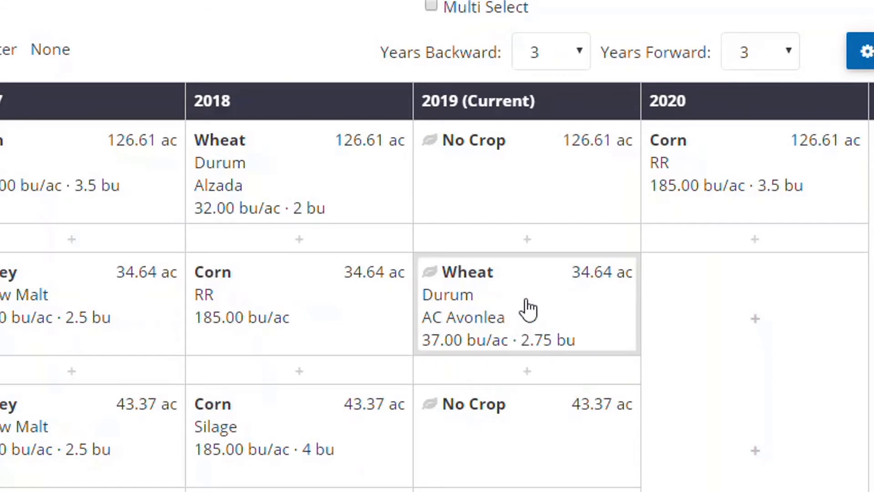
left_click(526, 304)
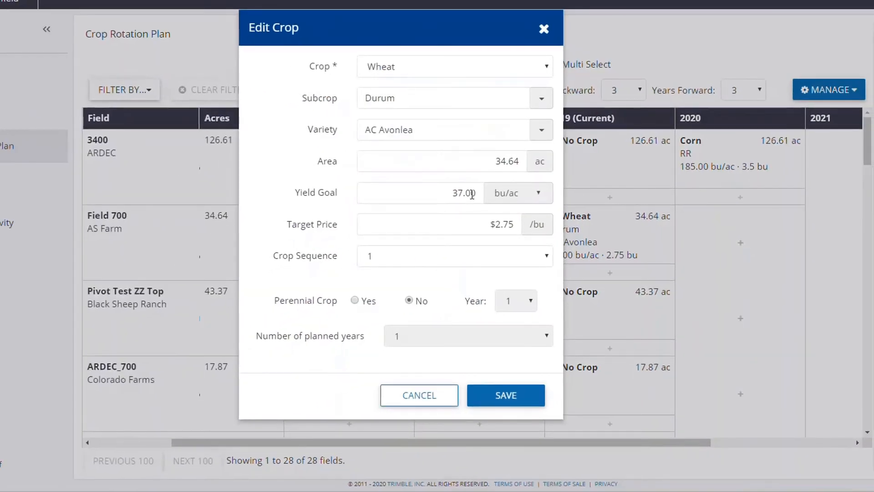
type("40.00")
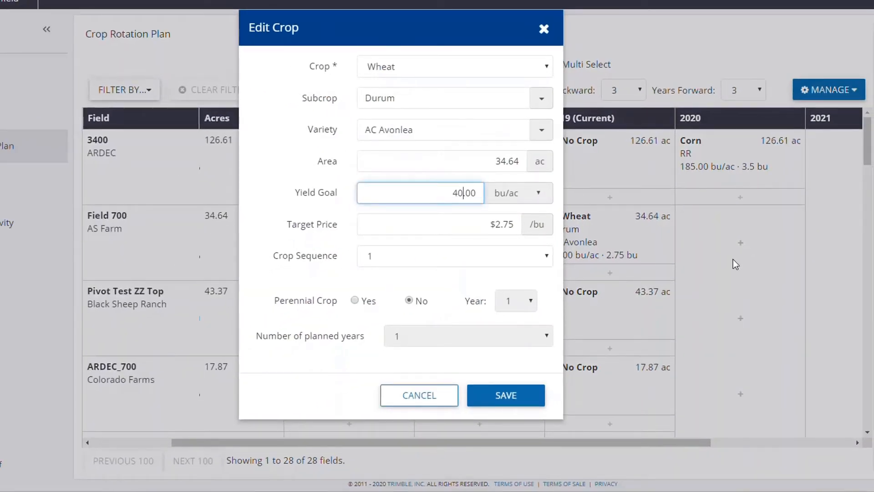
mouse_move(504, 395)
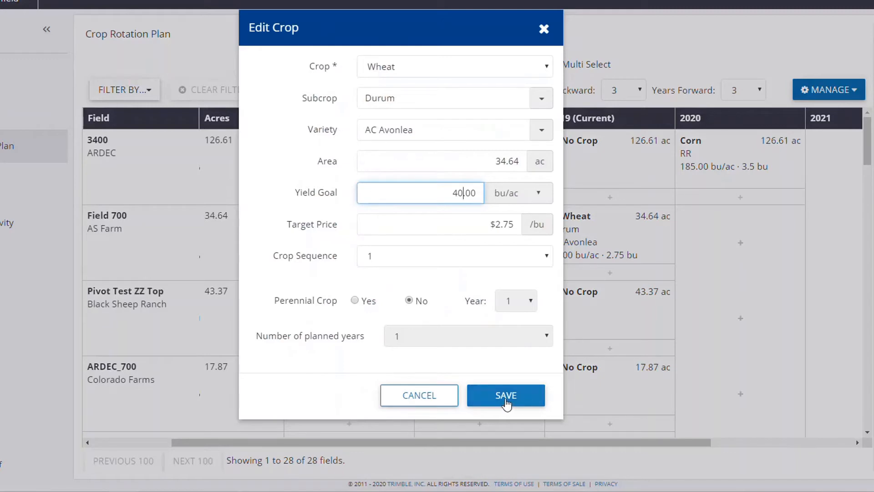
left_click(505, 394)
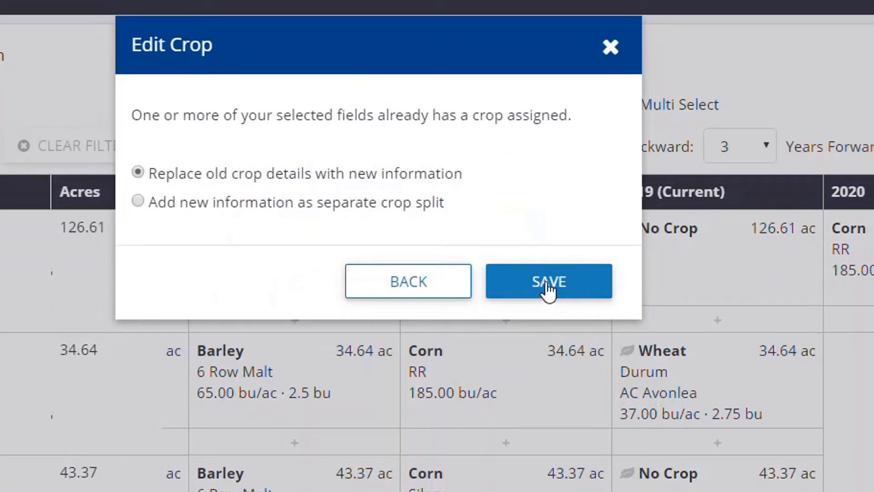
left_click(549, 281)
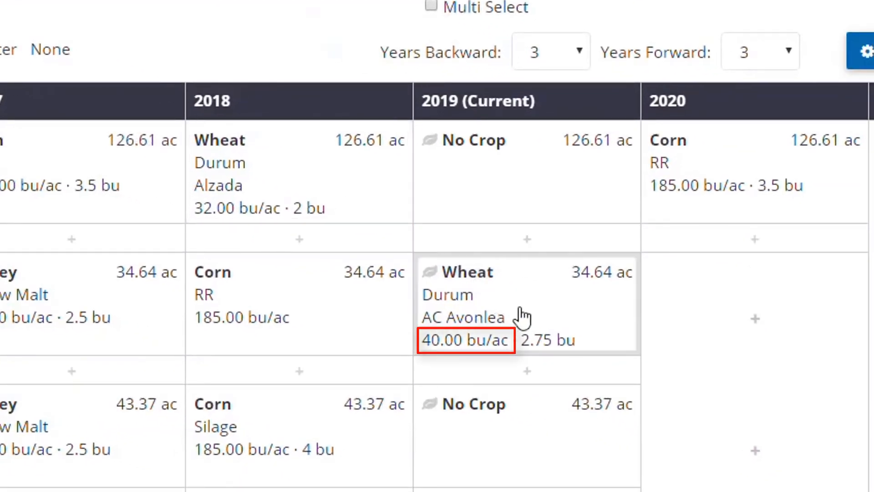
- Add Barley 6 Row Feed at $3.50 to Field 700's 2019 cell as a separate crop split
left_click(527, 304)
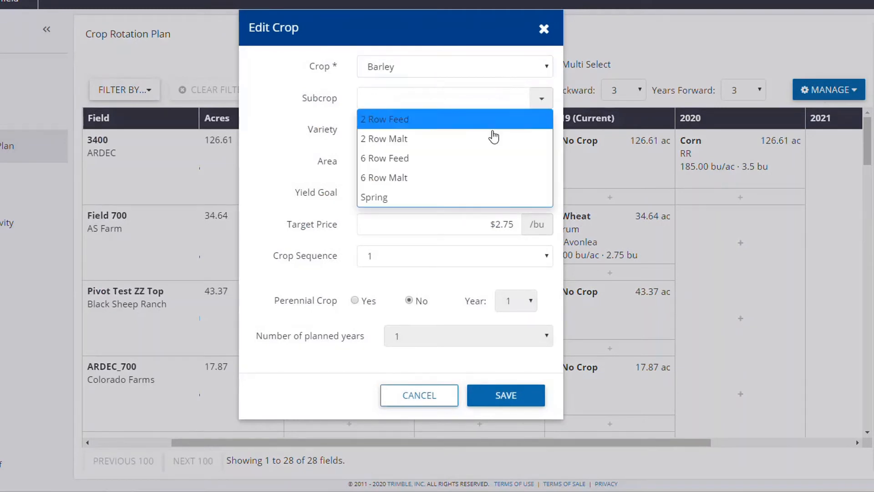
left_click(385, 157)
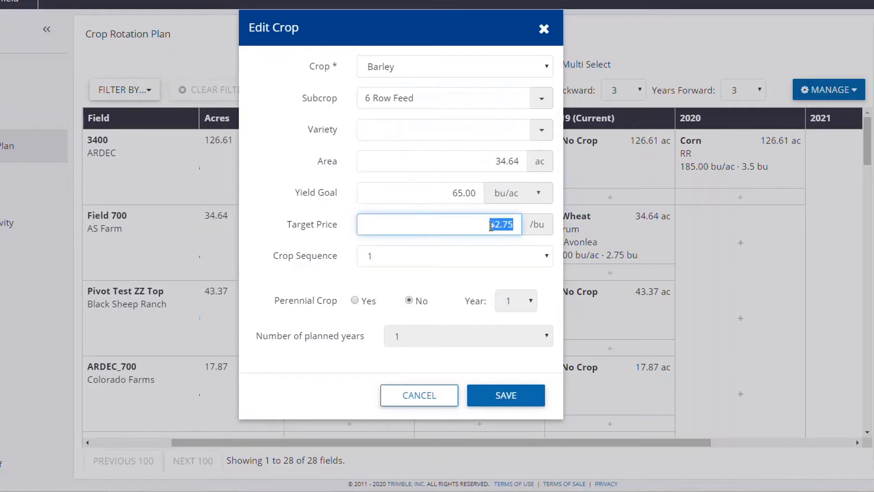
type("3.50")
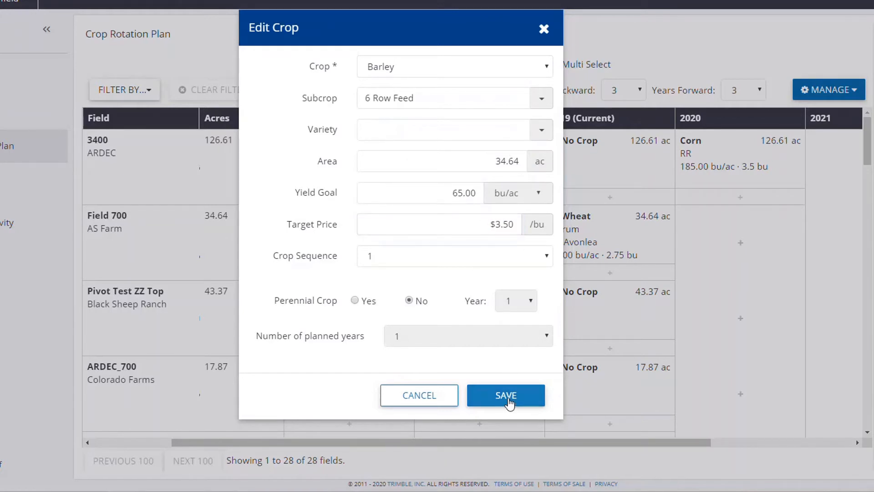
left_click(505, 394)
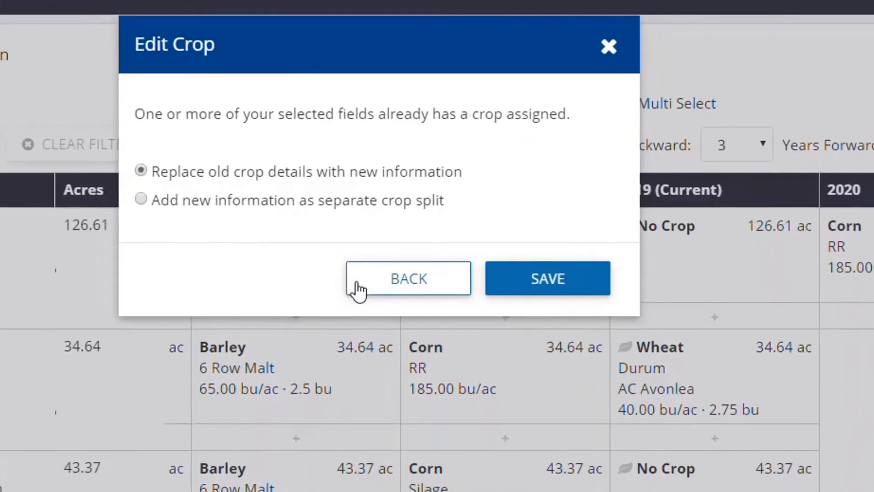
left_click(140, 200)
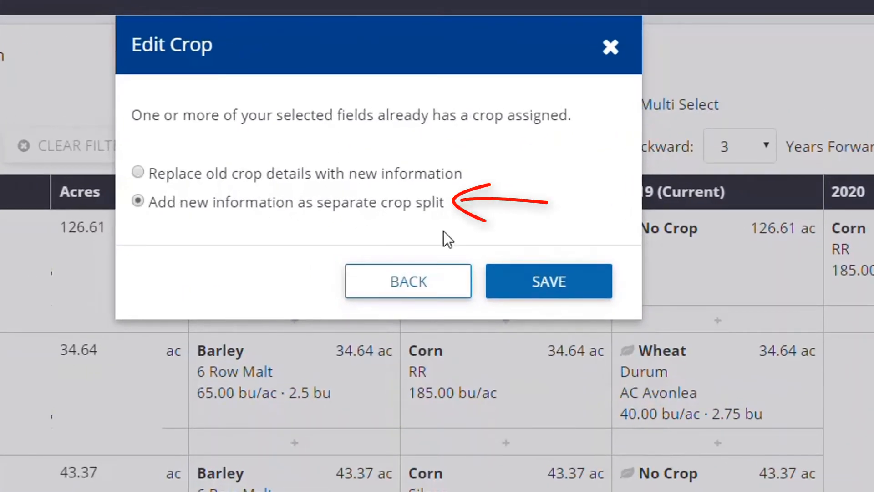
mouse_move(548, 285)
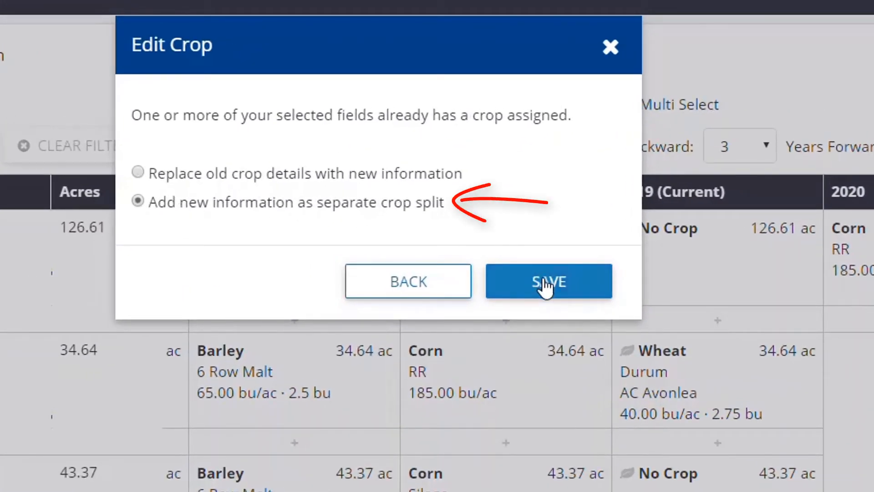
left_click(549, 281)
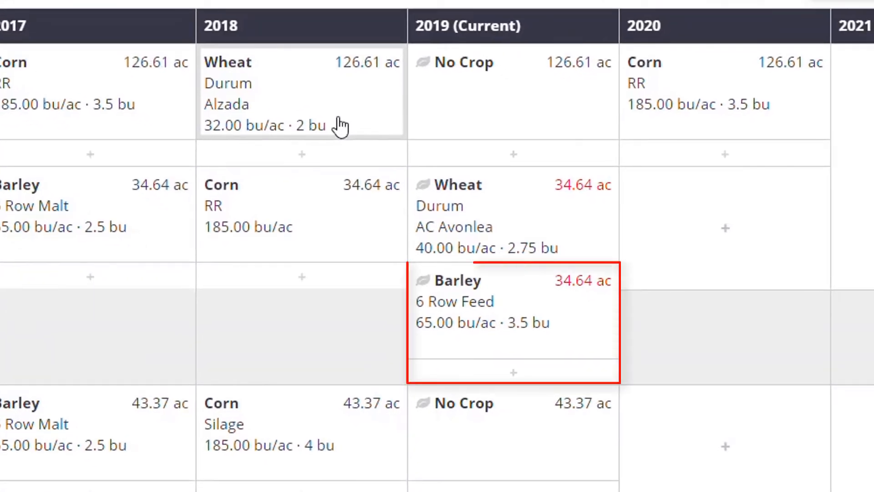
mouse_move(519, 217)
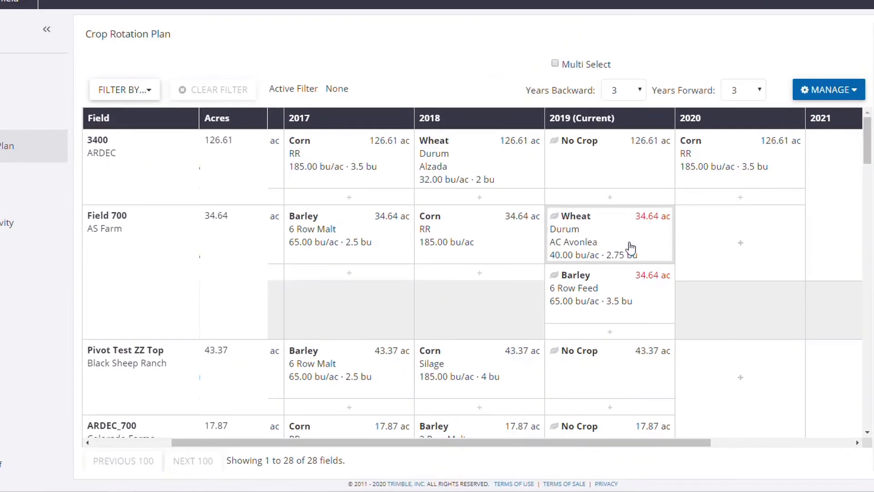
- Resize the 2019 wheat split to 10 ac with Replace, leaving barley at 24.64 ac, without changing field information
left_click(607, 235)
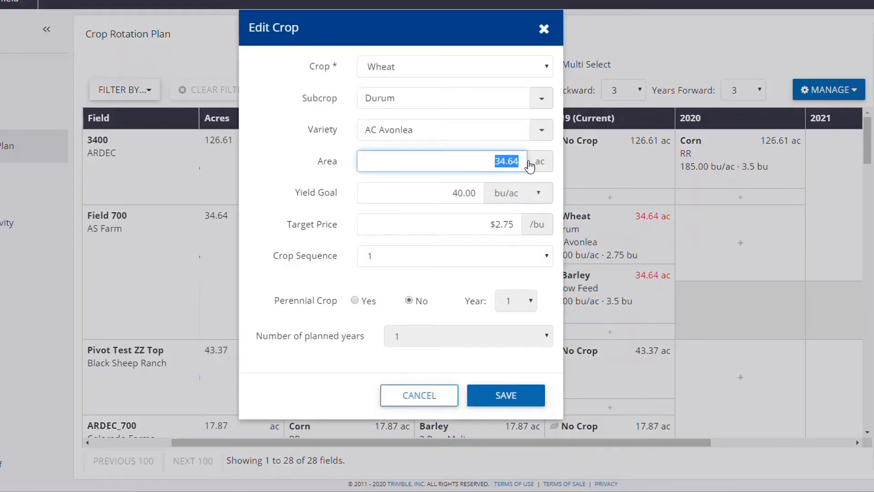
left_click(505, 395)
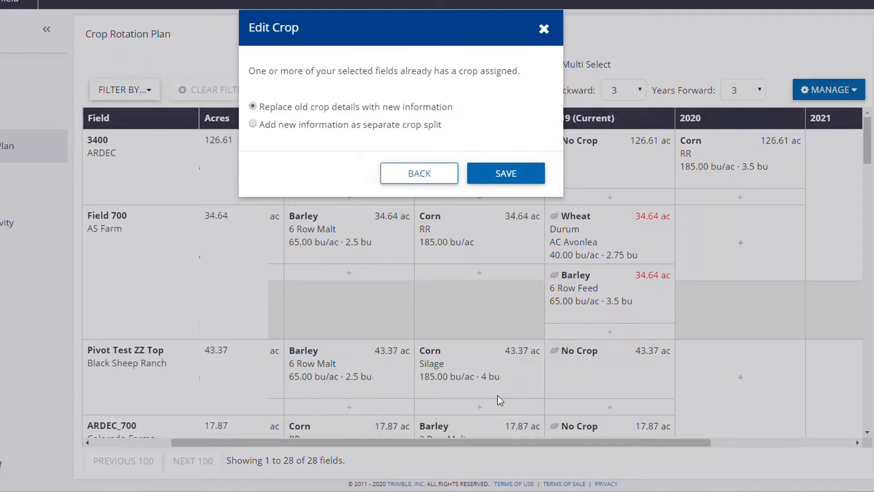
left_click(506, 173)
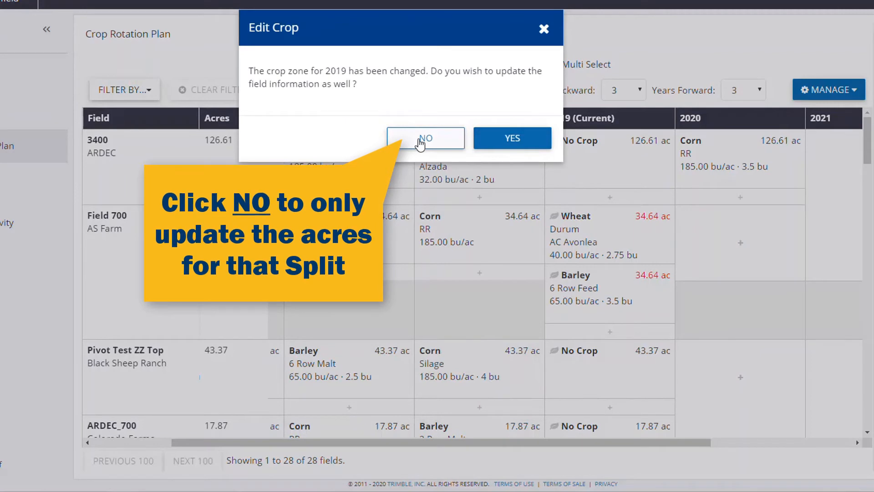
left_click(425, 138)
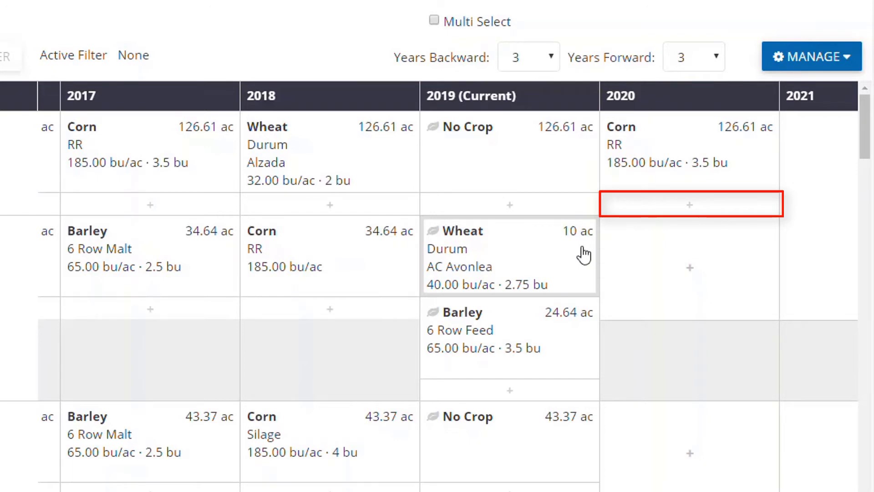
- Add Barley 6 Row Malt as crop sequence 2 for field 3400's 2020 cell and save it
left_click(690, 204)
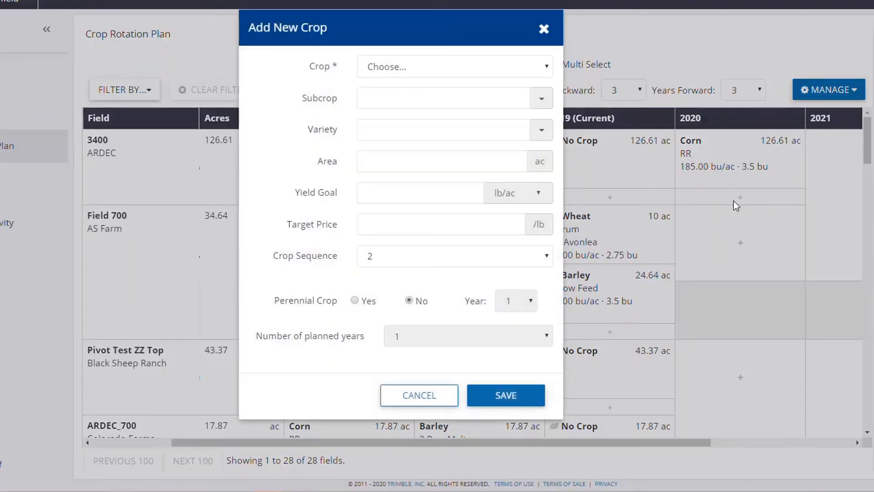
mouse_move(555, 76)
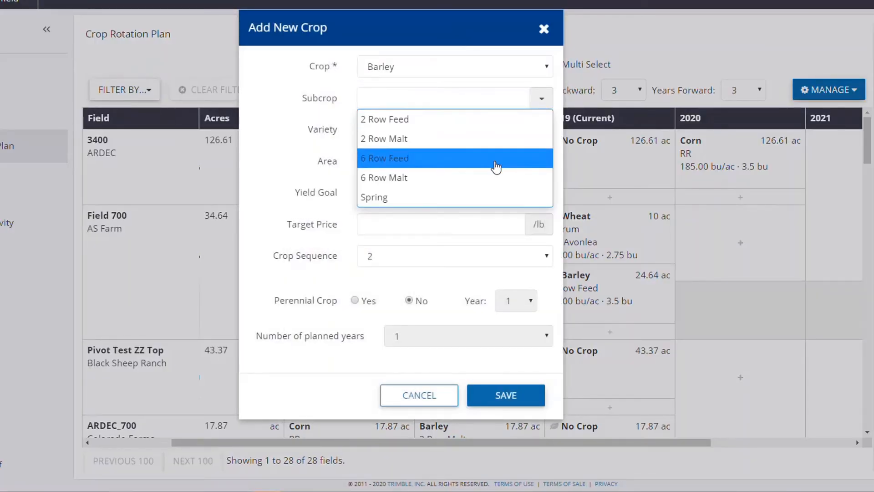
left_click(384, 178)
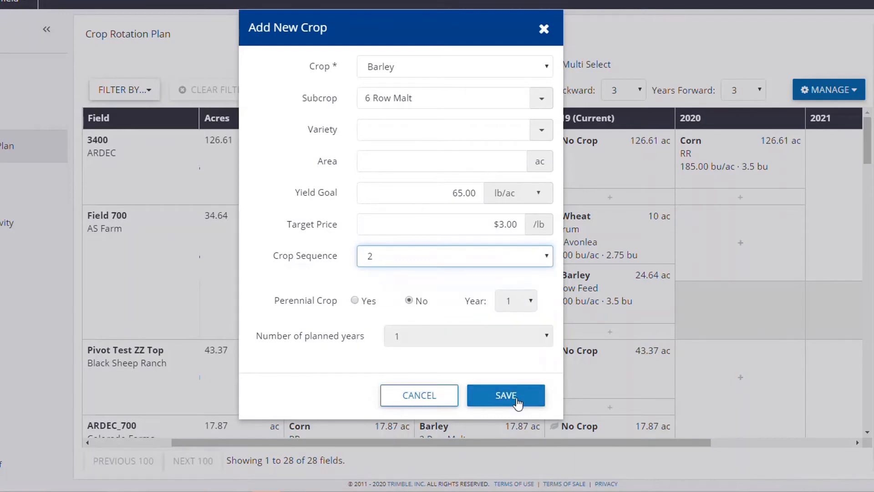
left_click(506, 394)
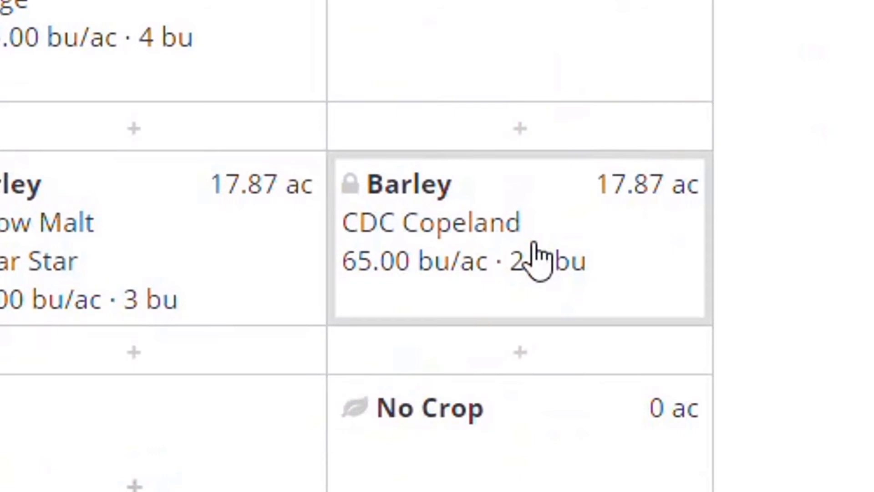
mouse_move(641, 260)
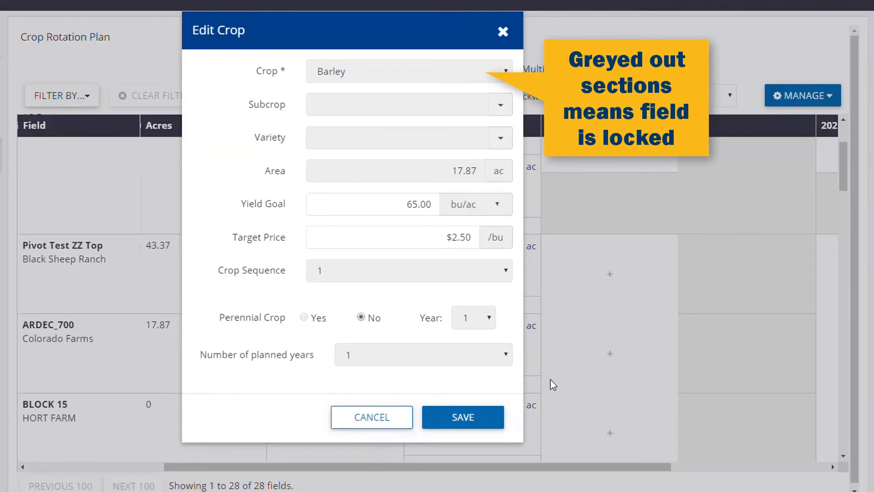
left_click(371, 417)
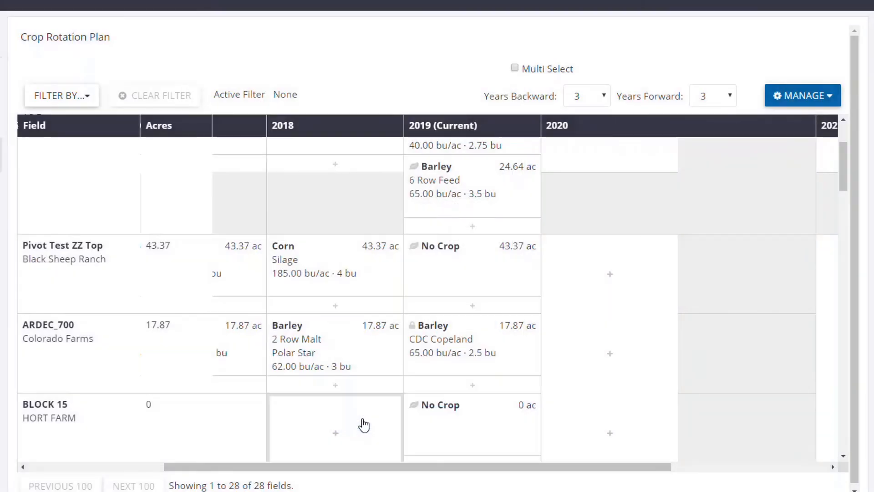
mouse_move(520, 354)
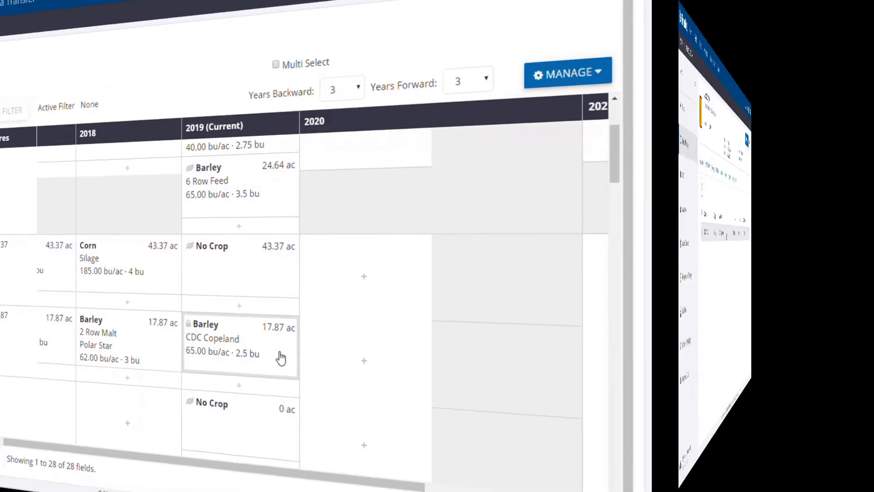
- Delete ARDEC_700's Barley CDC Copeland seeding task in Field Manager and confirm
left_click(239, 339)
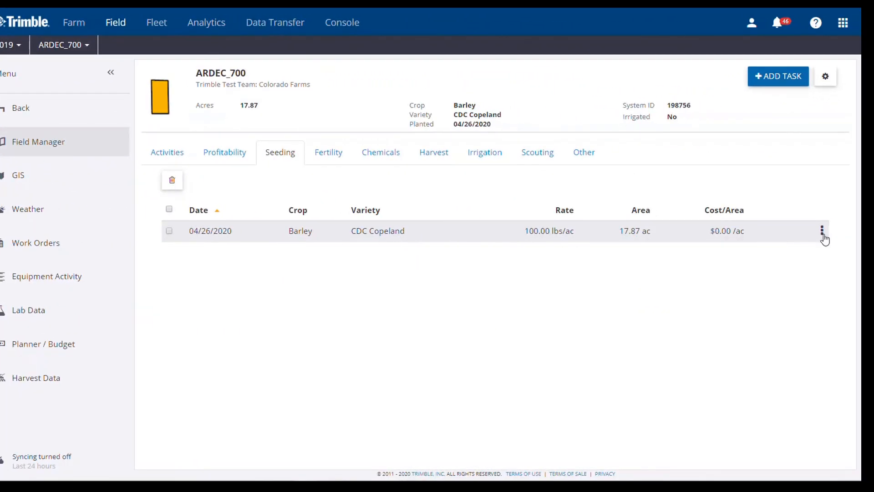
left_click(822, 231)
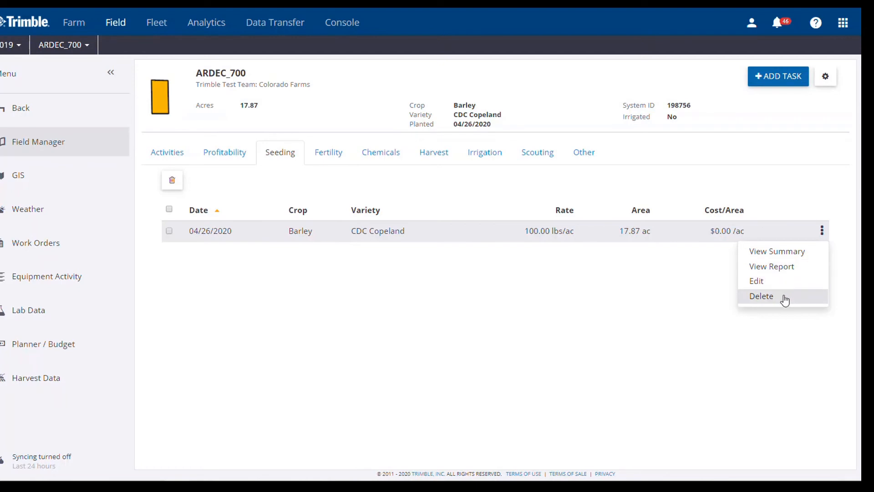
left_click(761, 295)
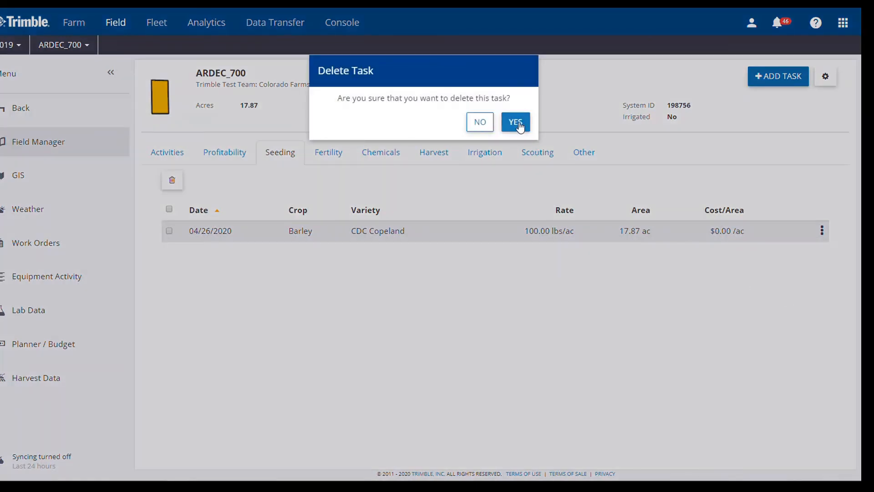
left_click(514, 122)
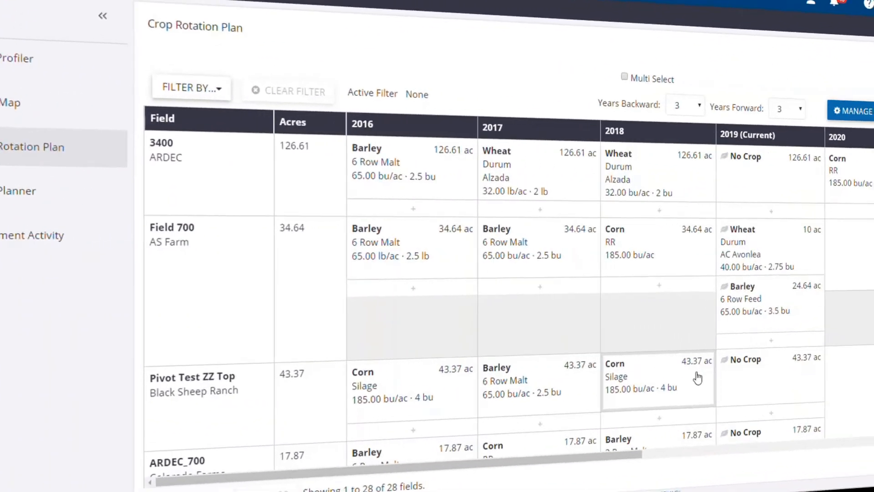
- Show the Manage options: Add/Edit Selected Record, Remove Selected Record and Export to CSV
left_click(103, 15)
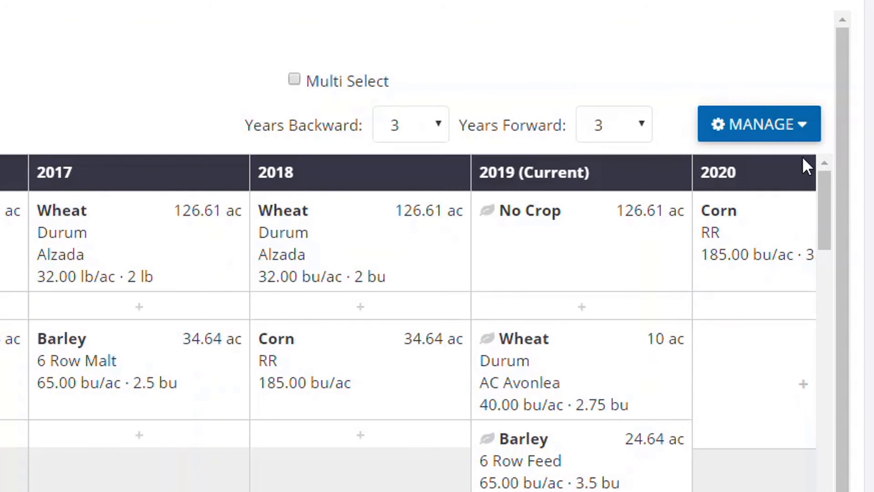
mouse_move(828, 138)
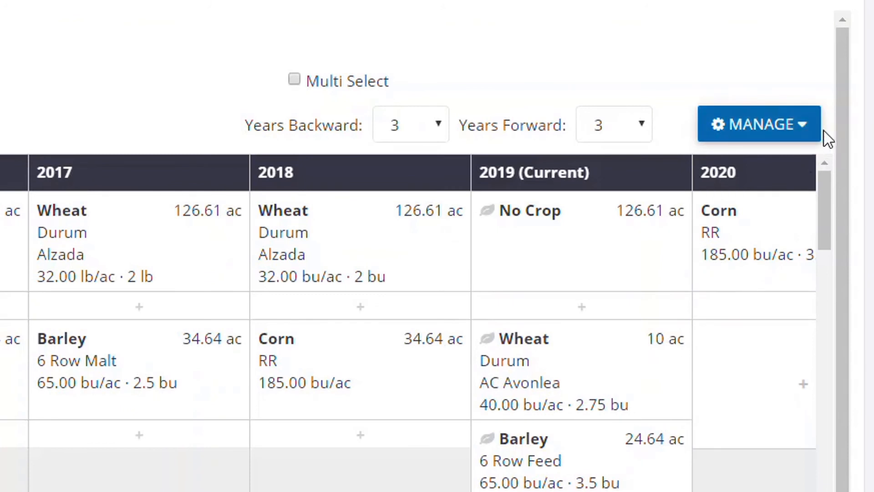
mouse_move(803, 128)
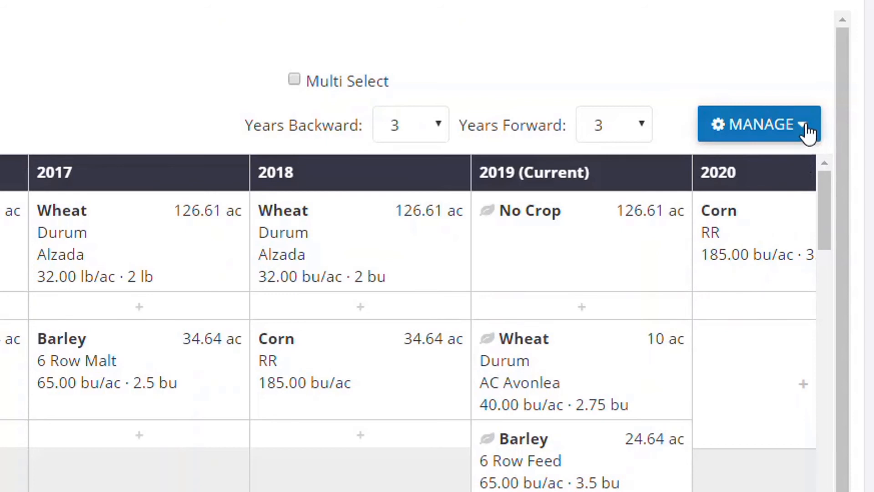
left_click(758, 124)
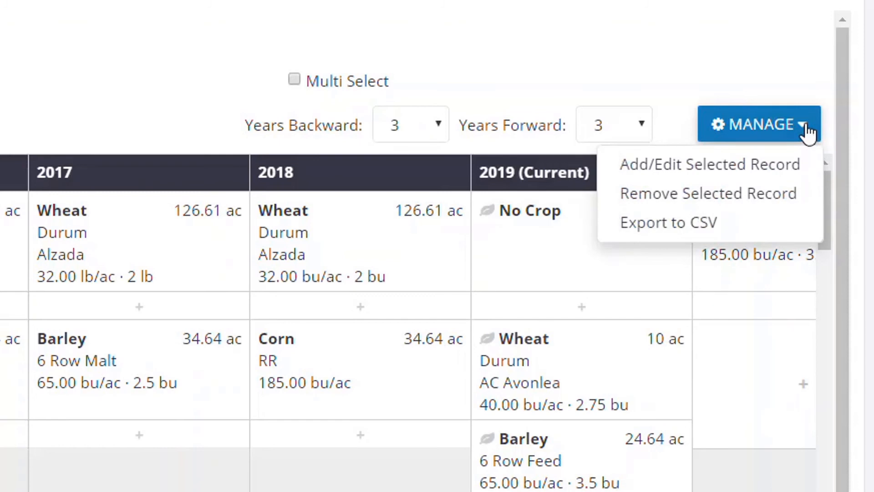
mouse_move(617, 91)
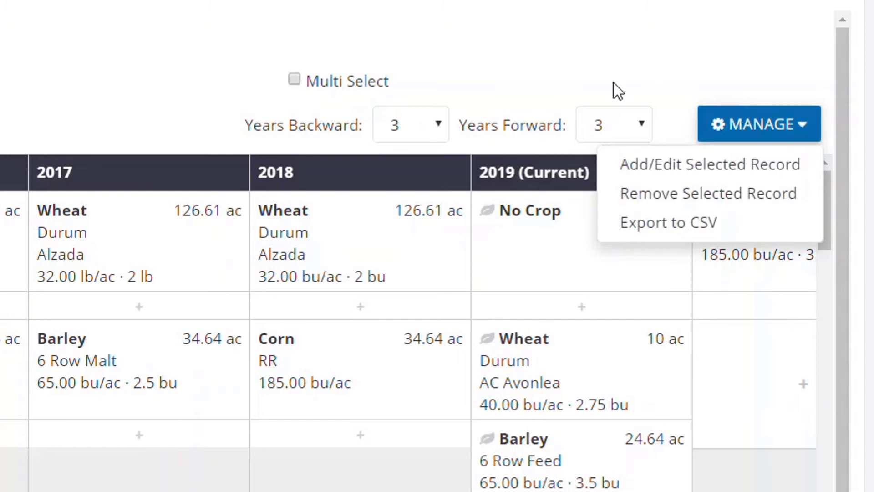
- Enable Multi Select and select field 3400's 2017 Wheat record
left_click(294, 79)
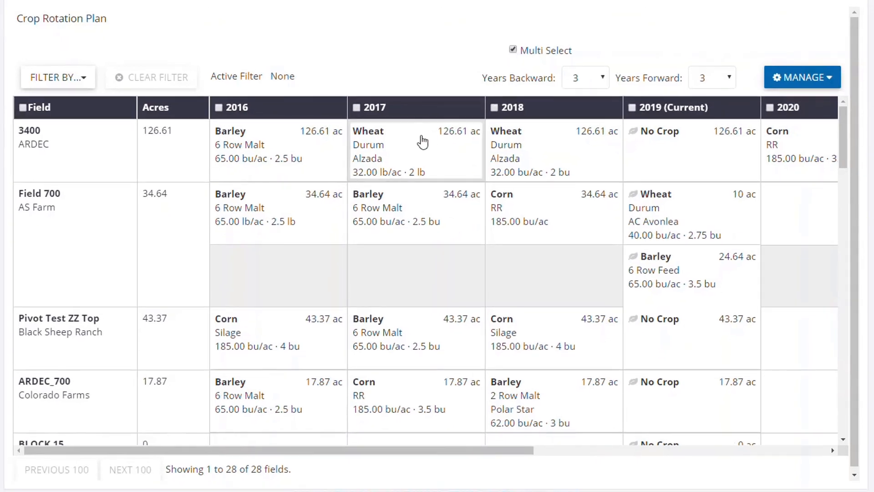
left_click(278, 214)
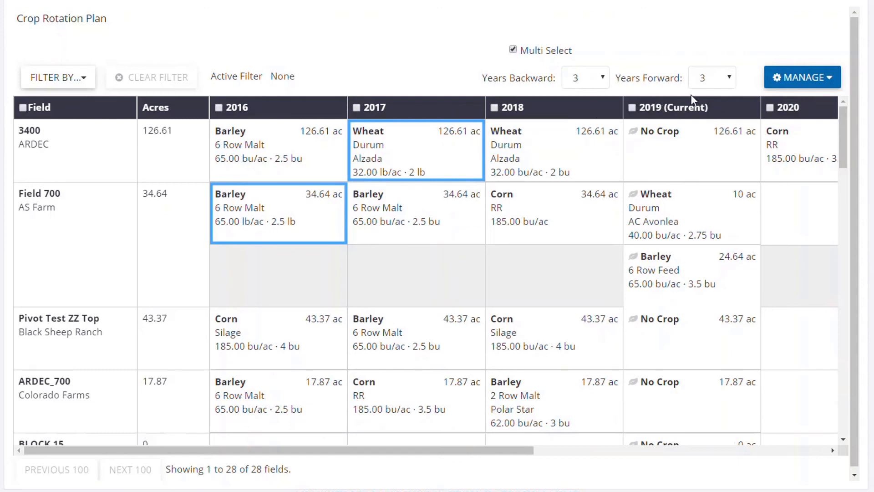
- Choose Manage > Add/Edit Selected Record, then dismiss the Edit Crop dialog unchanged
left_click(801, 76)
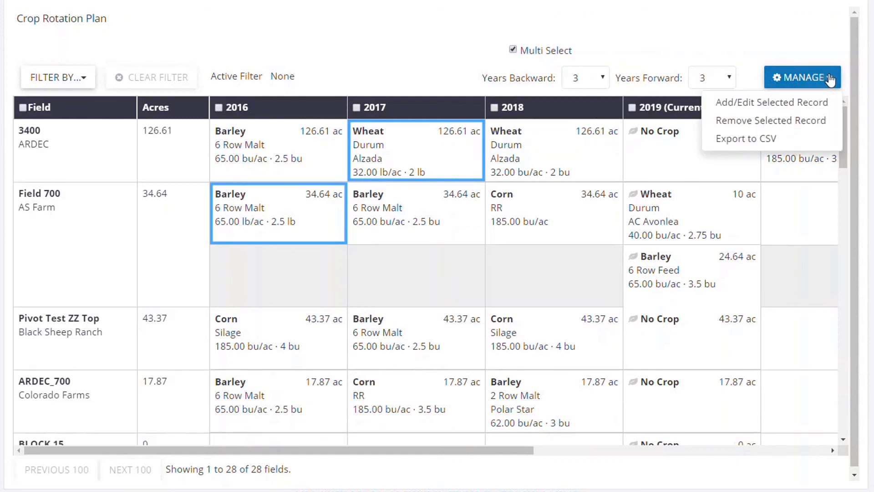
mouse_move(826, 99)
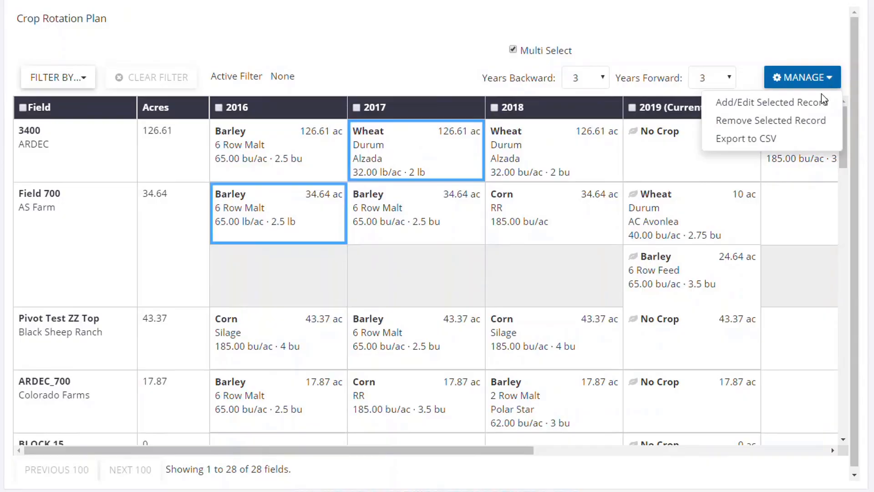
left_click(771, 102)
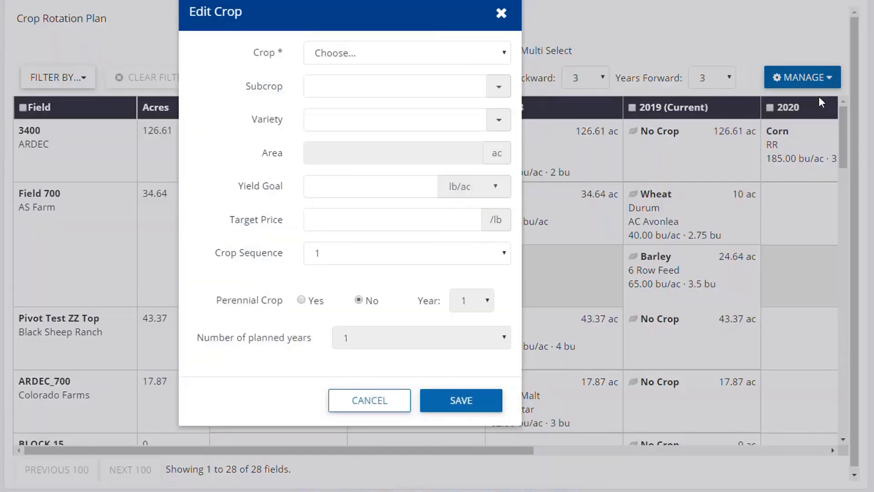
mouse_move(796, 124)
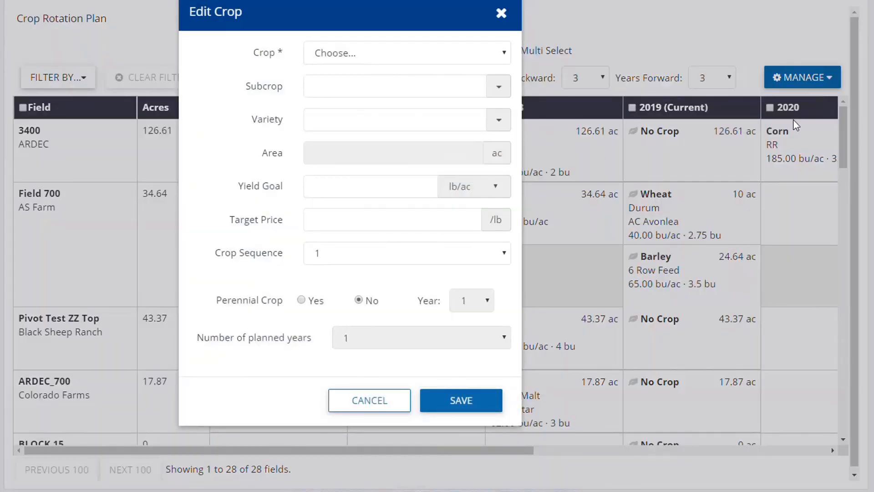
left_click(368, 401)
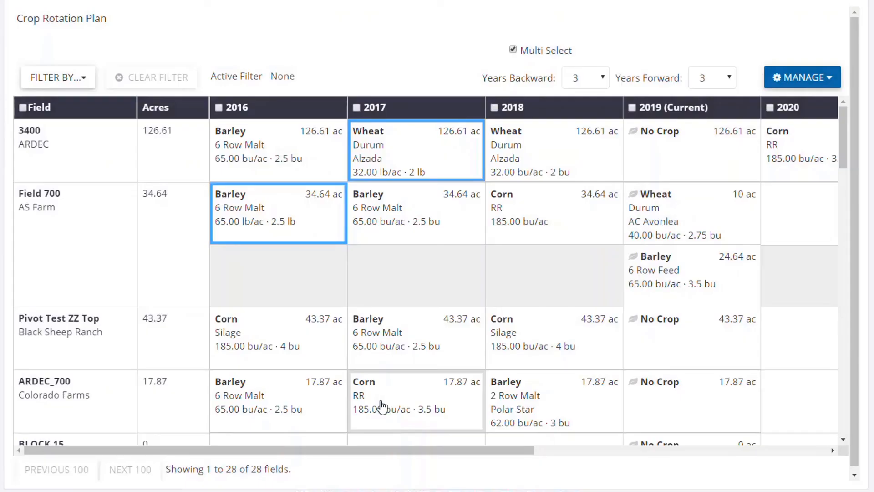